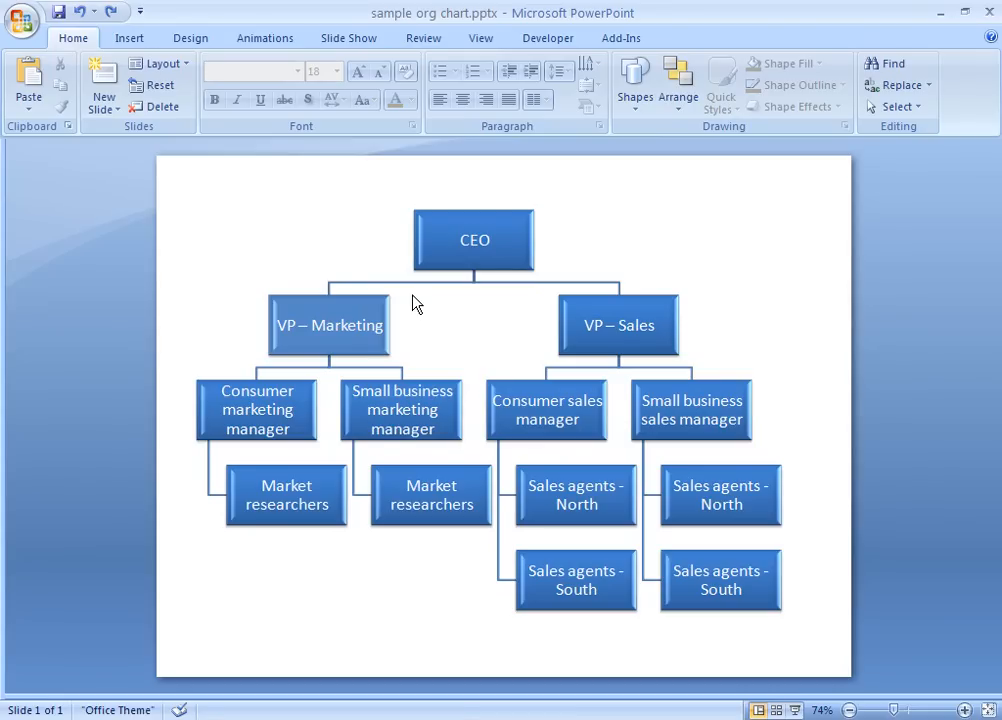
- Bring up Format Shape for the CEO–VP Marketing connector line
right_click(404, 290)
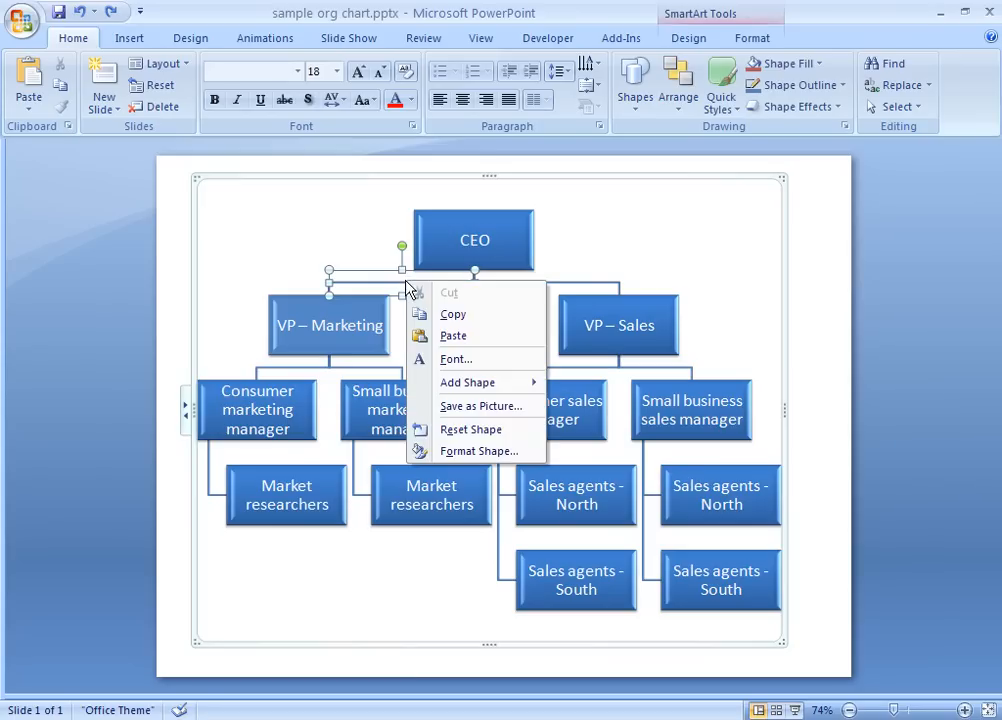
click(480, 450)
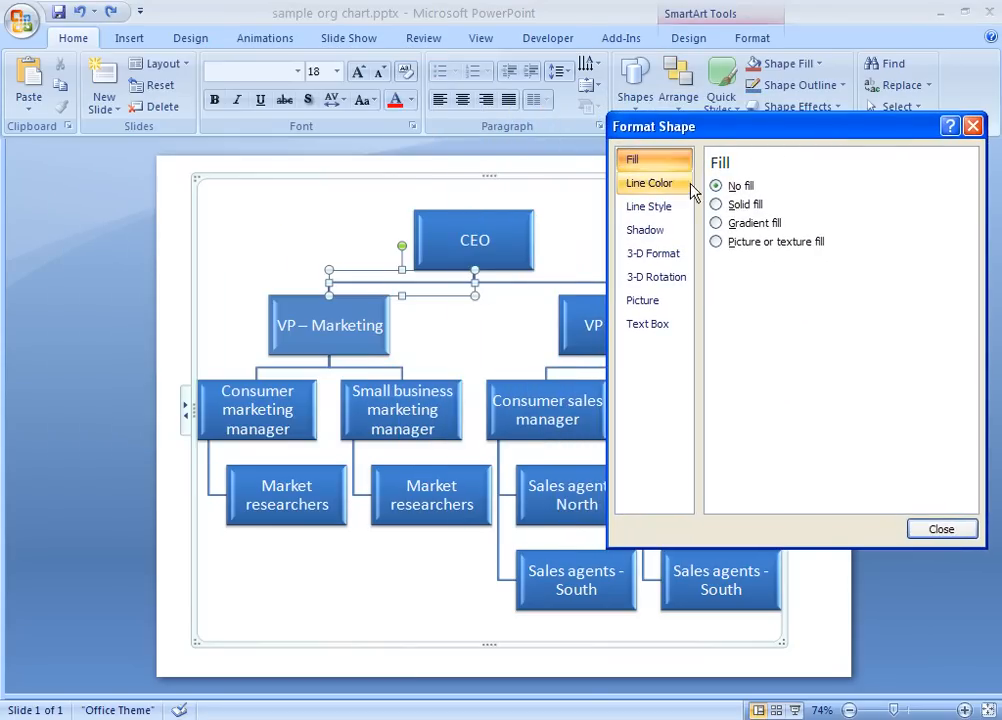
- Make the CEO–VP Marketing connector a solid red, 7 pt wide, dashed line
click(796, 246)
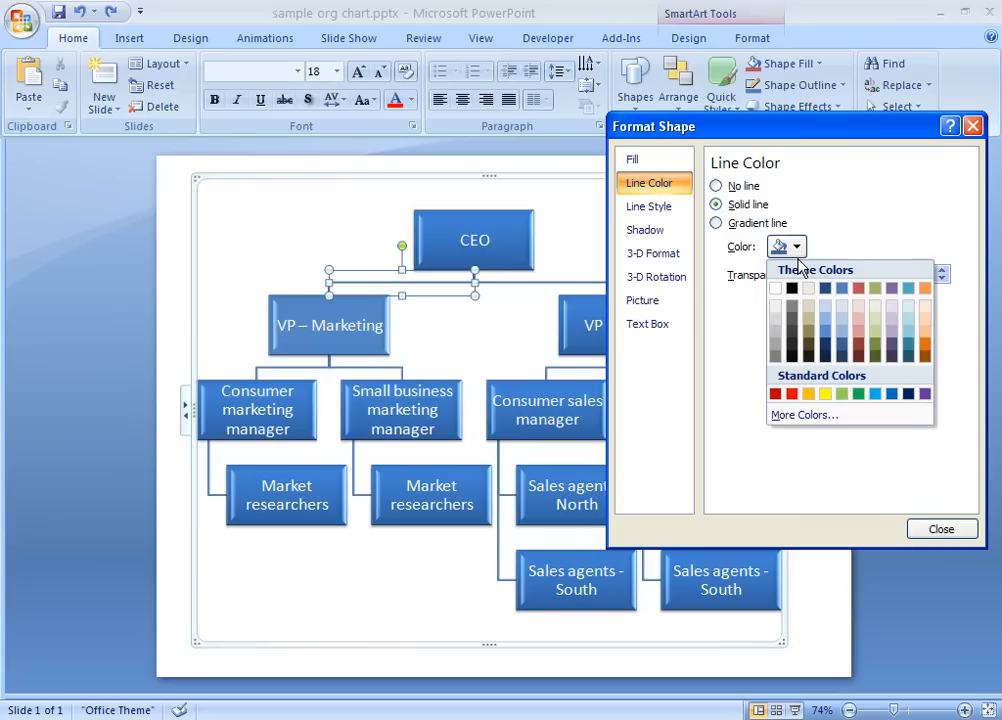
click(772, 392)
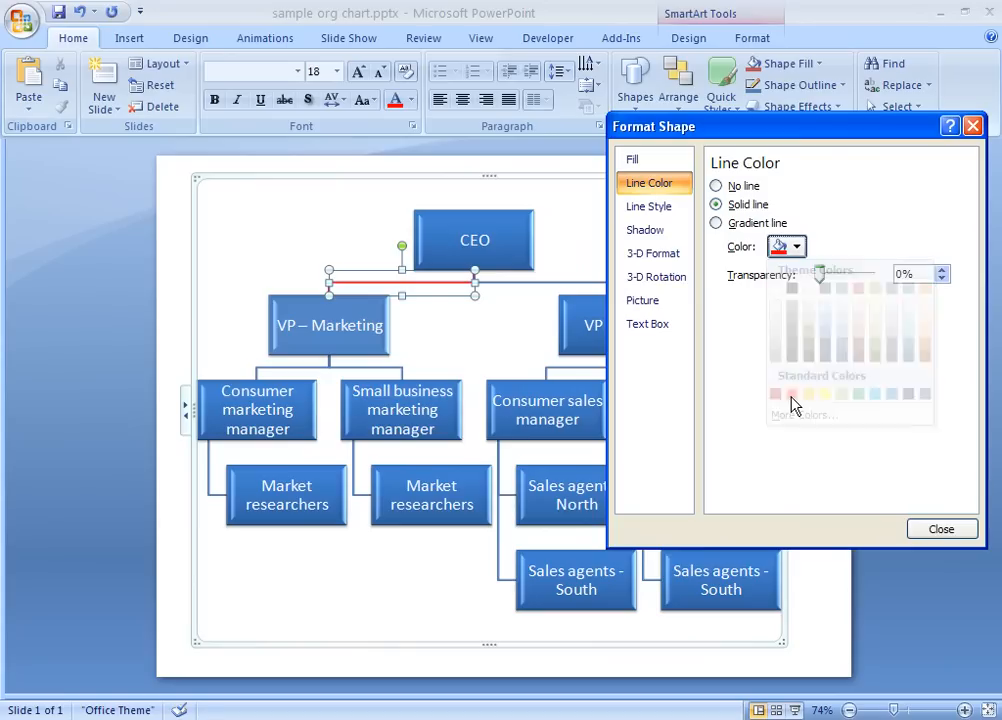
click(648, 206)
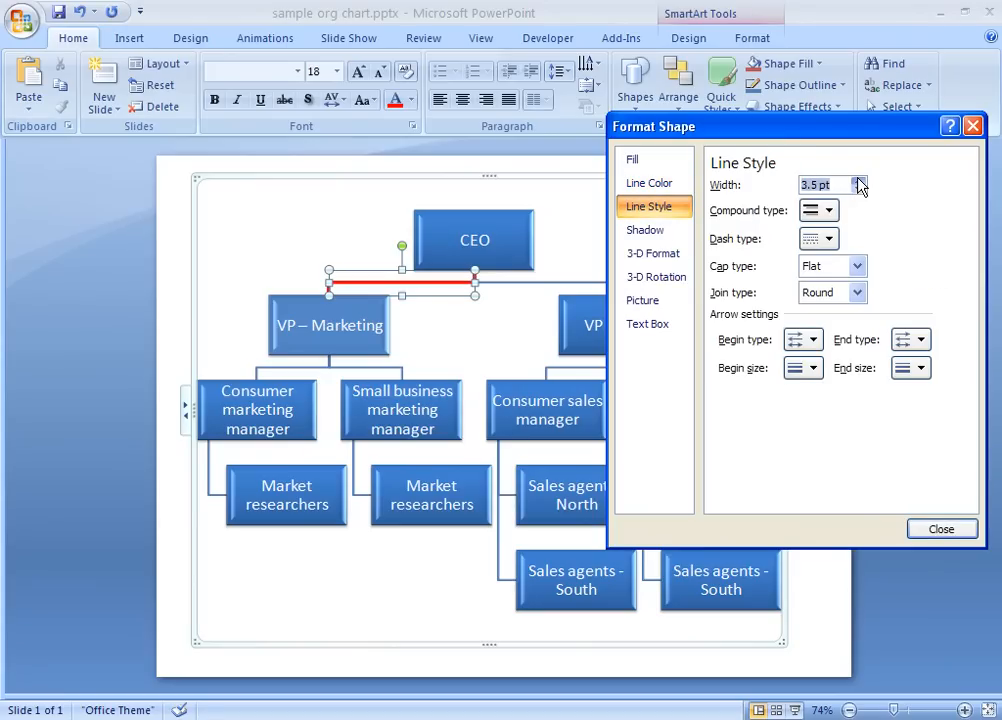
click(860, 180)
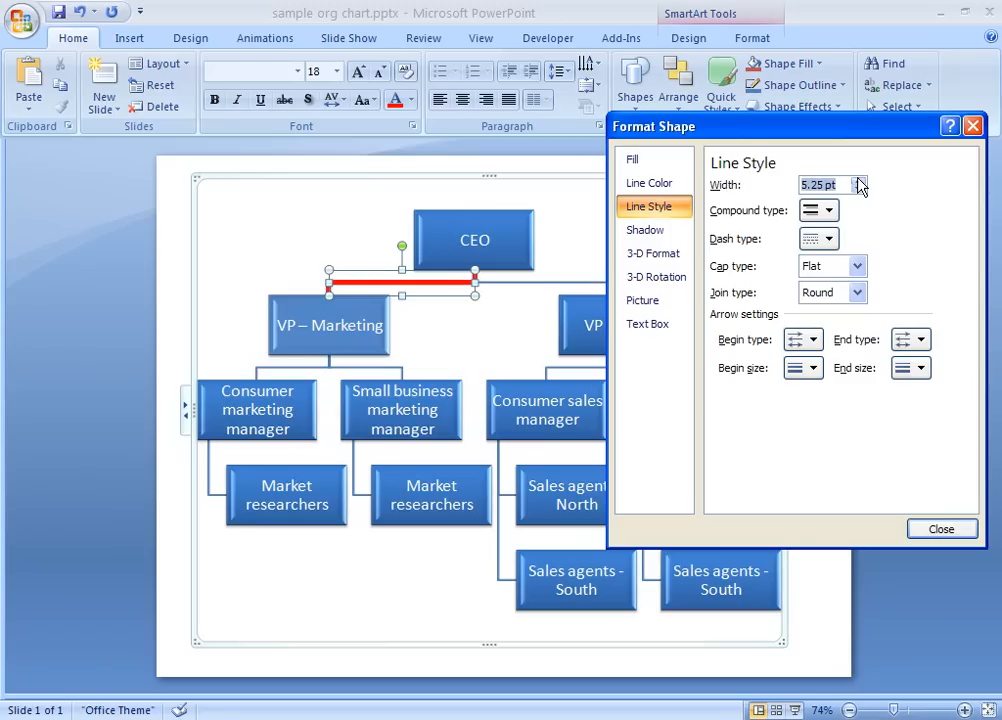
click(860, 180)
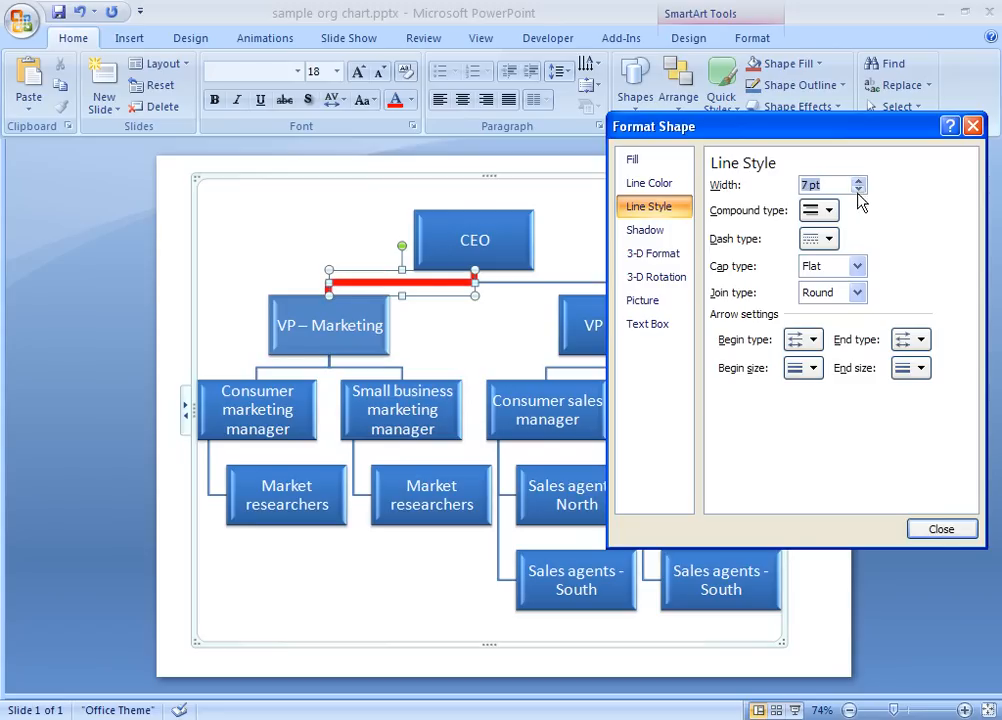
click(830, 238)
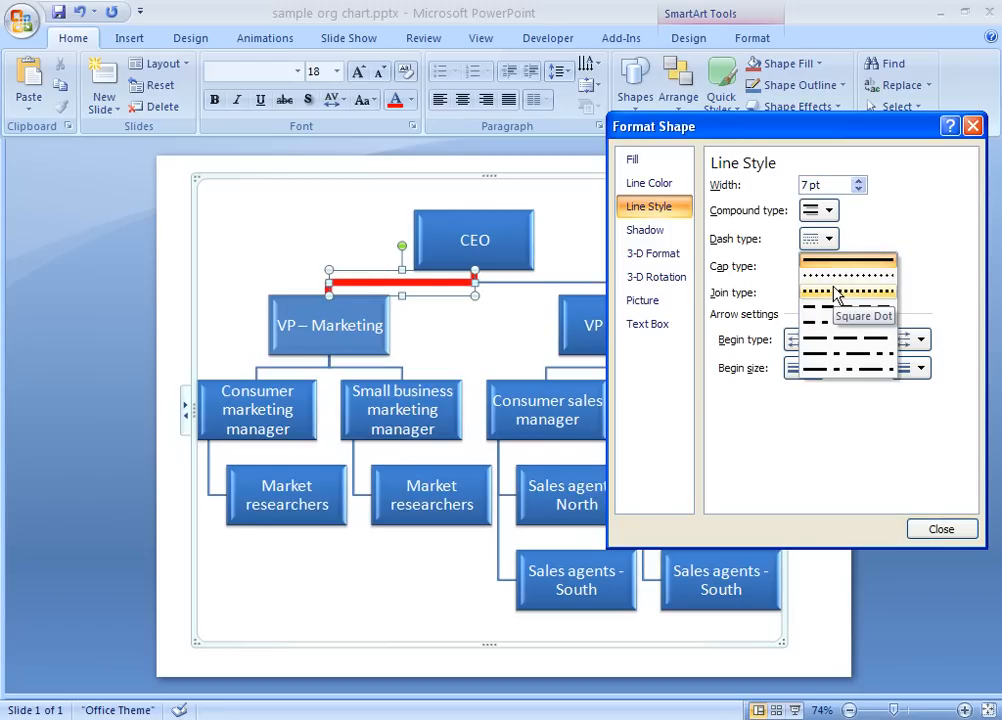
click(848, 292)
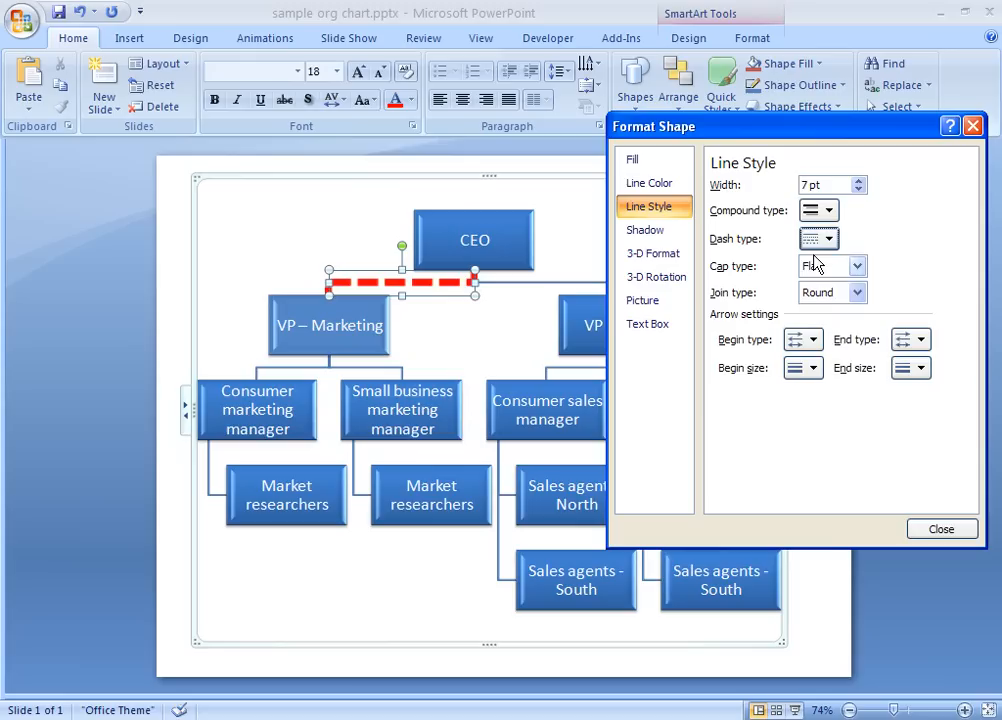
click(942, 528)
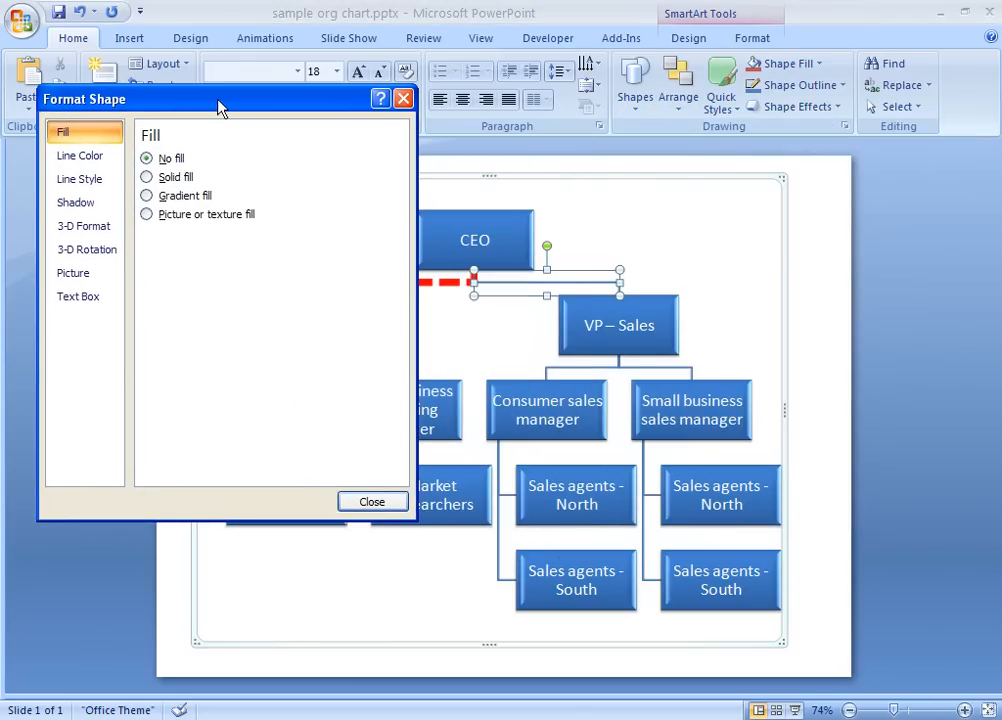
- Add end arrowheads with a chosen size to the CEO–VP Sales and VP Sales branch connectors
click(80, 178)
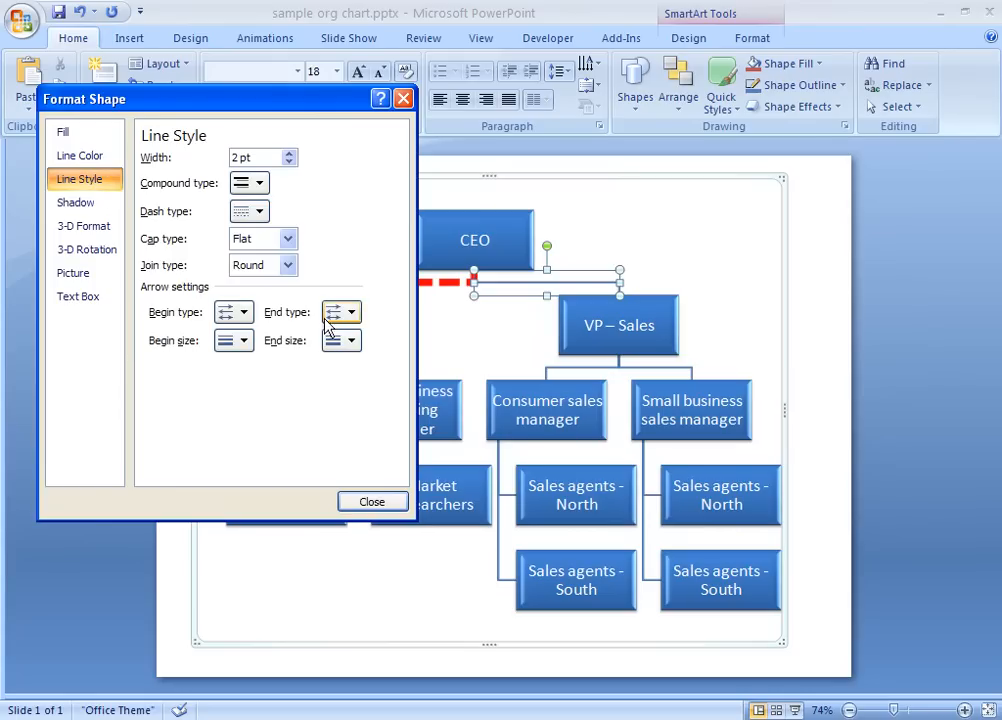
click(352, 312)
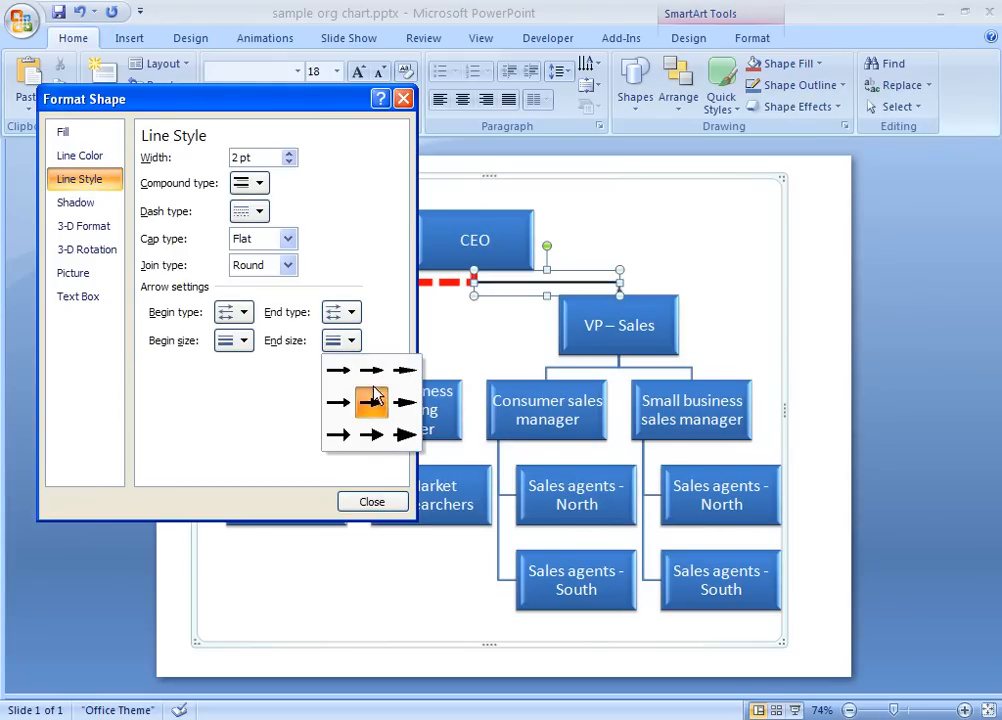
click(372, 398)
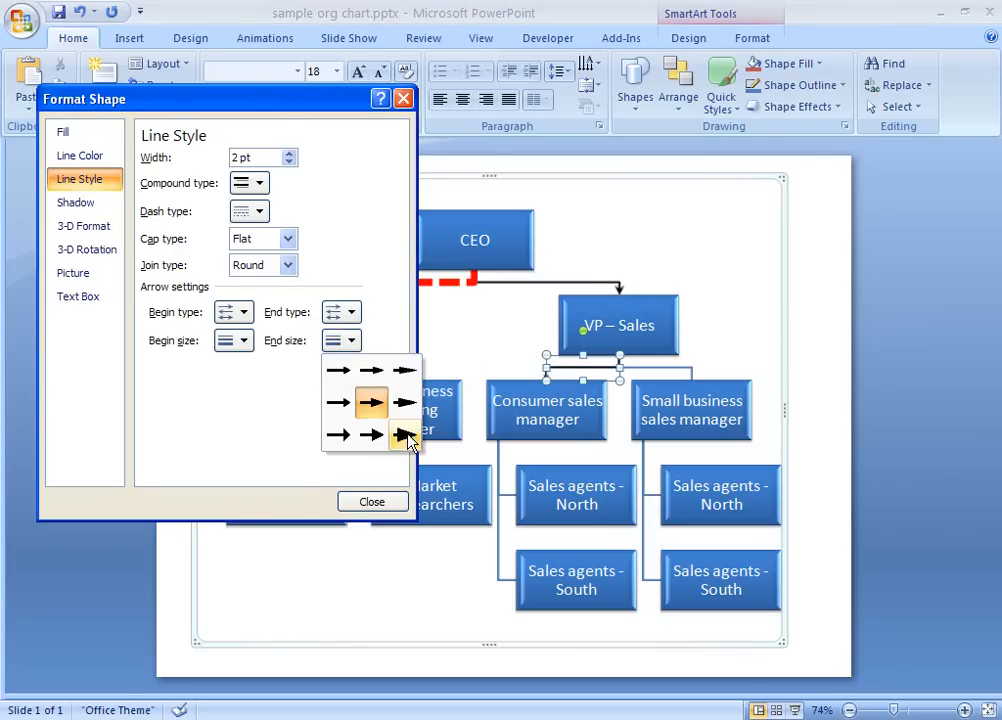
click(404, 434)
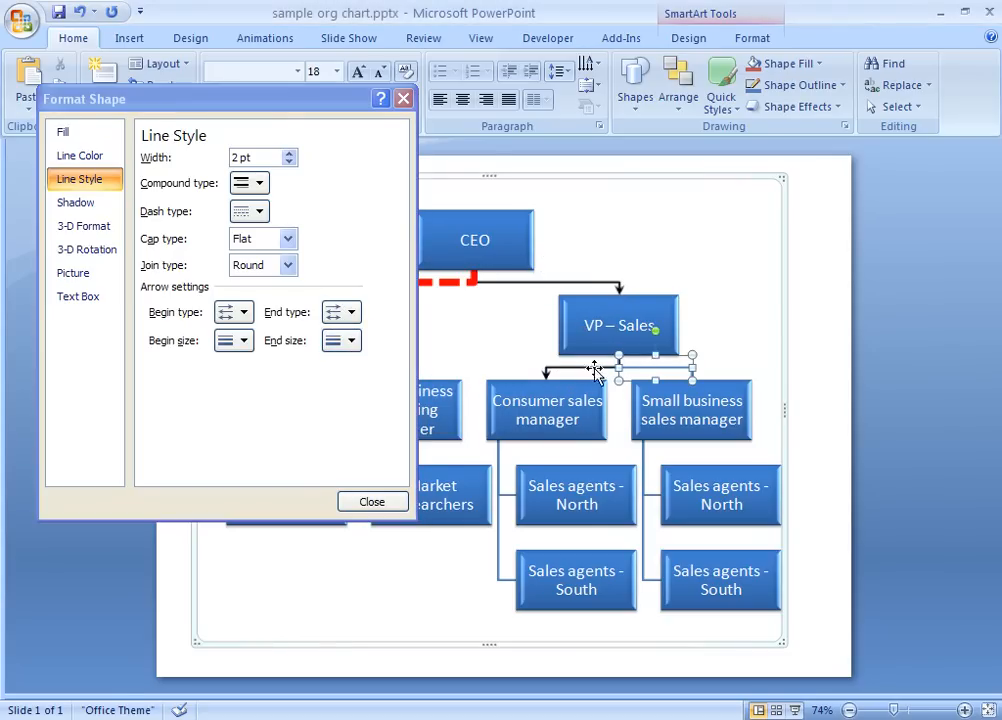
click(352, 340)
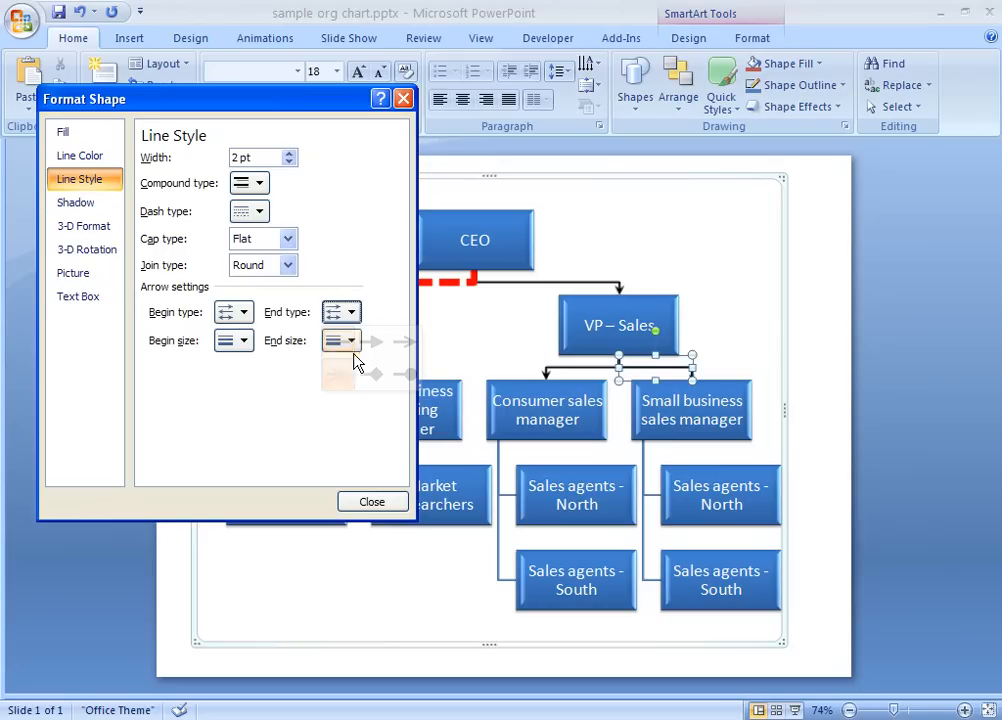
click(352, 340)
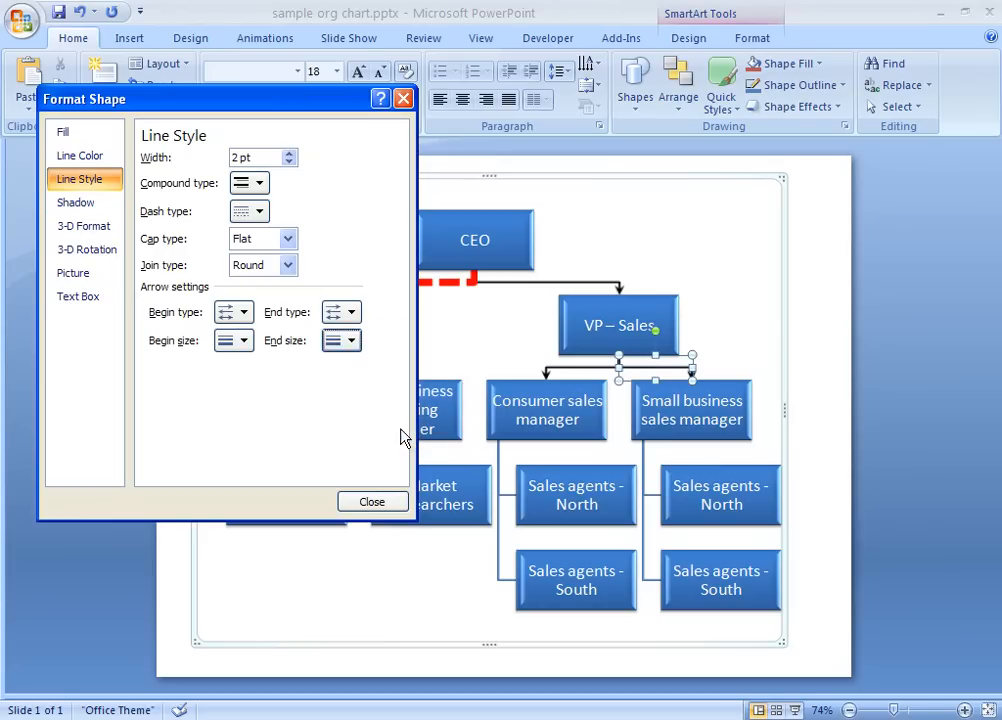
mouse_move(508, 500)
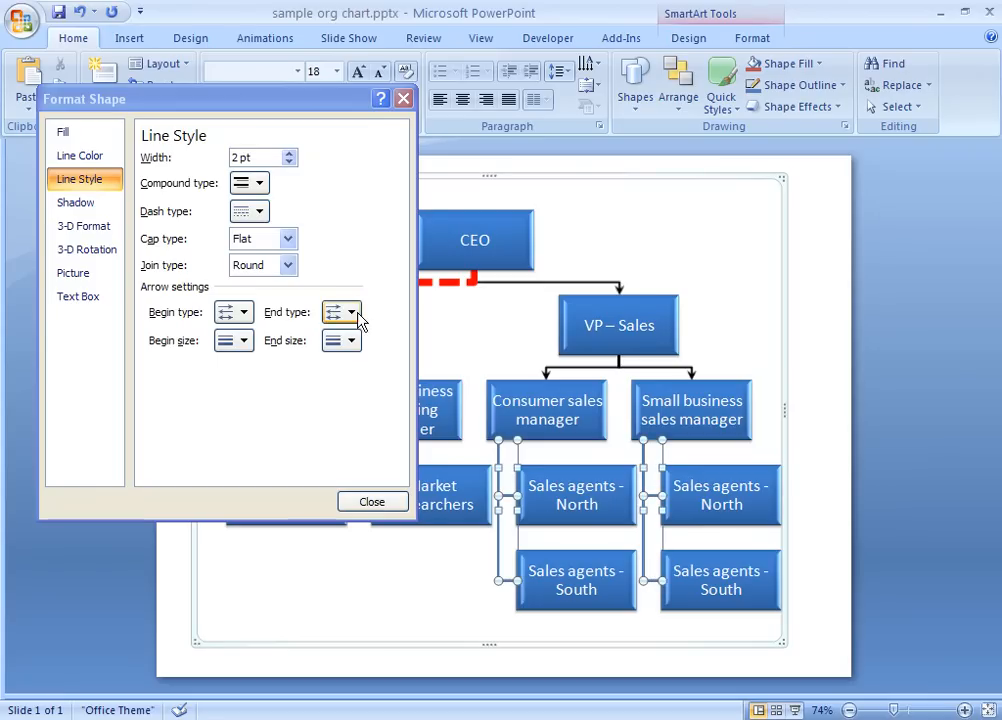
- Add end arrowheads to the sales manager–sales agent connectors and finish formatting
click(352, 340)
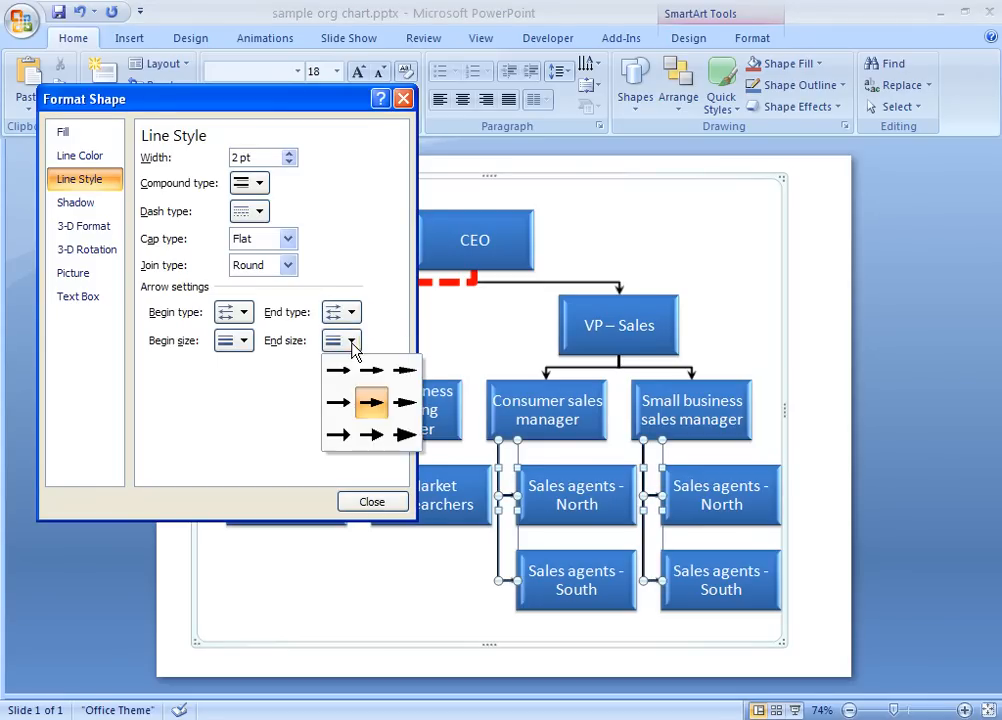
click(370, 404)
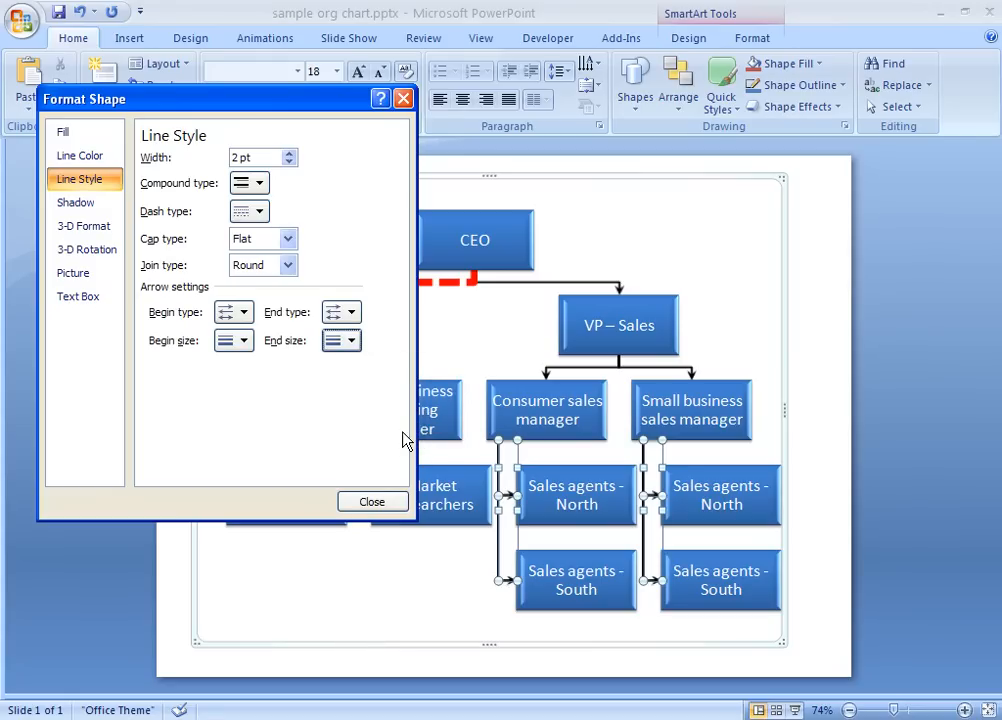
click(372, 500)
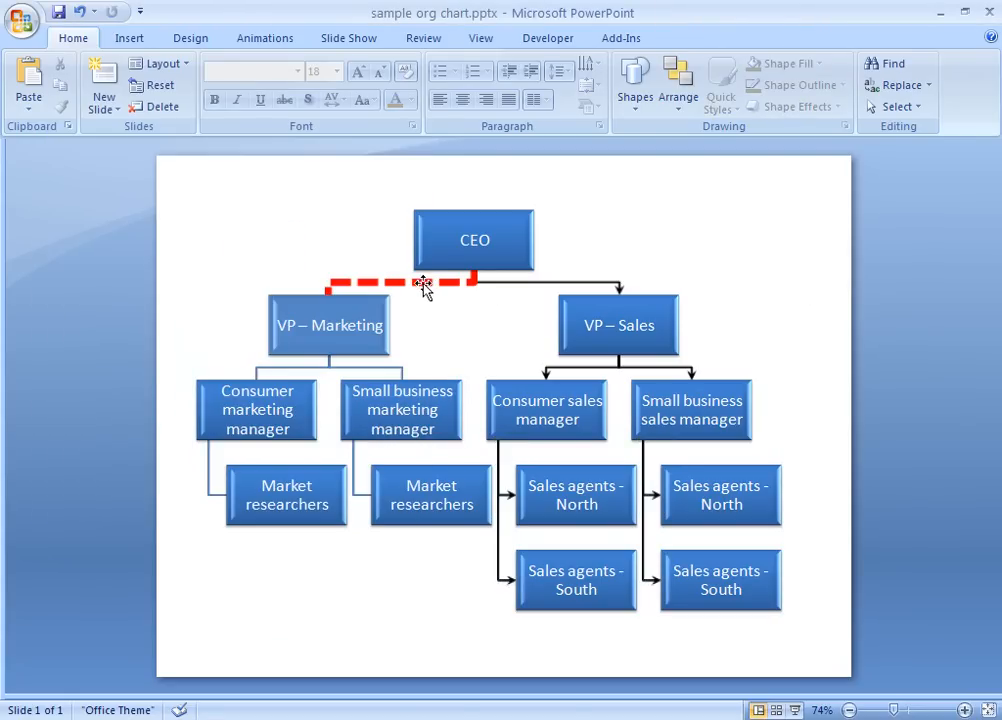
- Change the red dashed Marketing connector to a preset multicolour gradient line of type Path
click(418, 284)
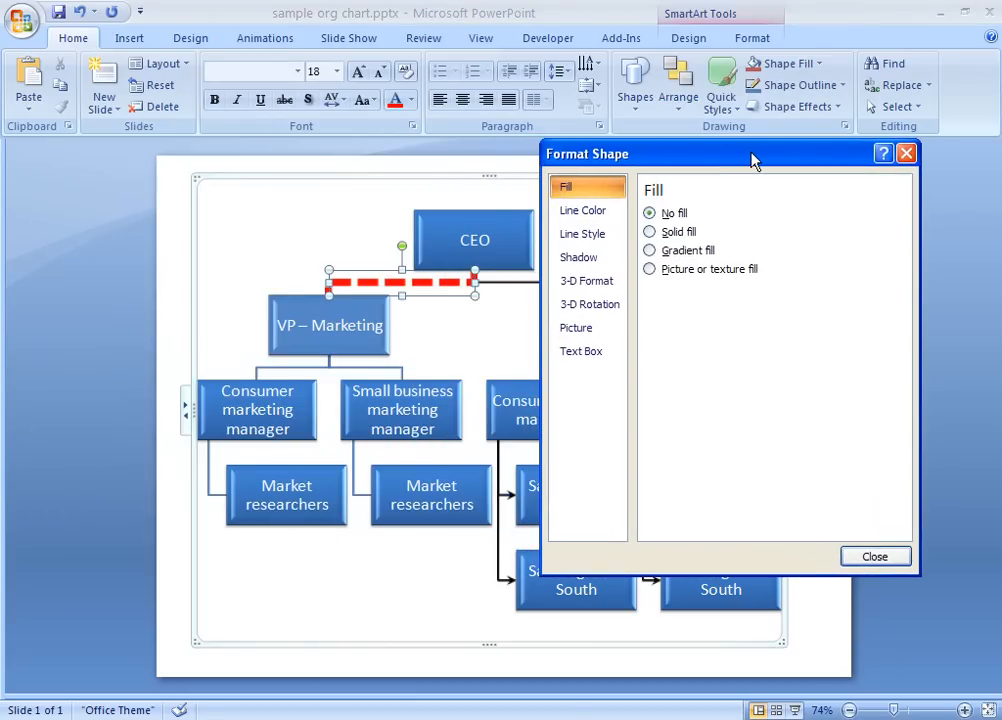
click(584, 210)
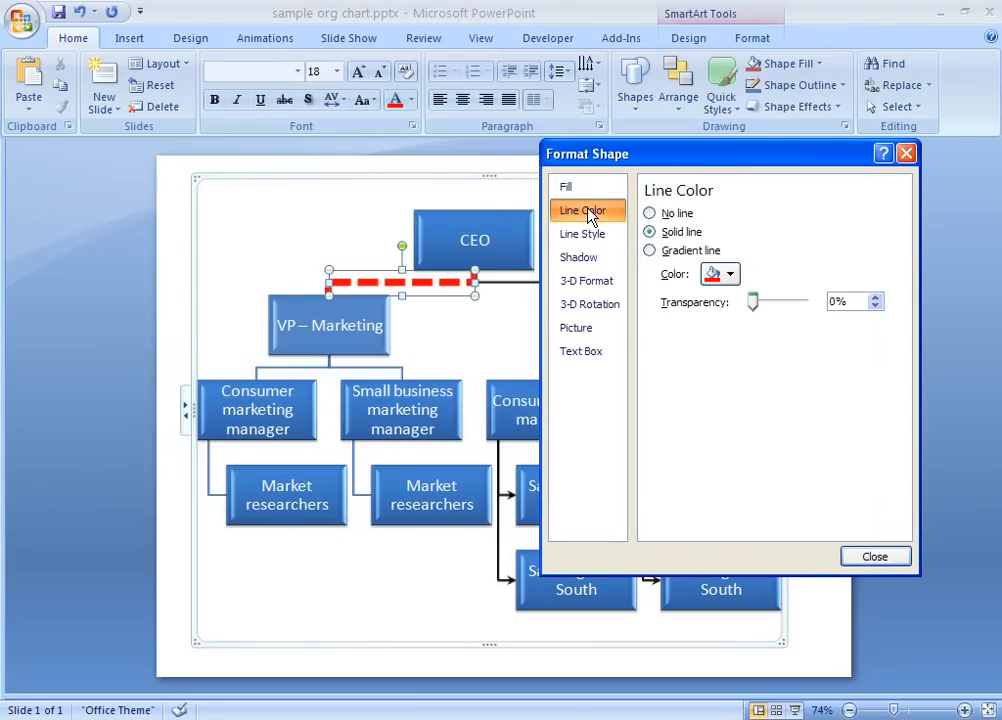
click(648, 250)
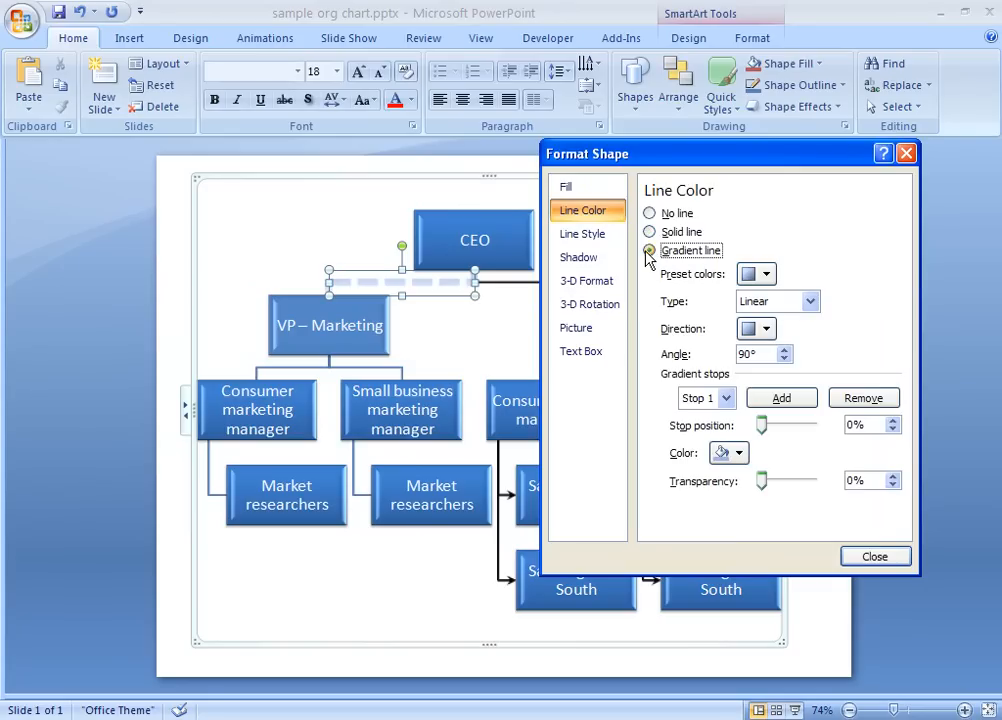
click(768, 272)
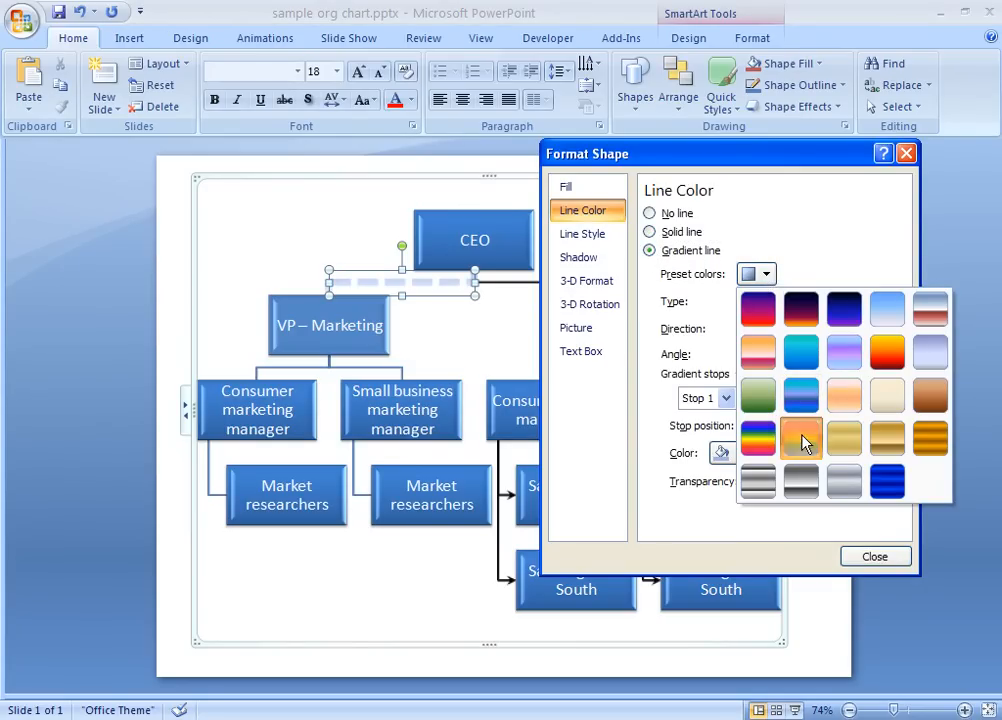
click(800, 436)
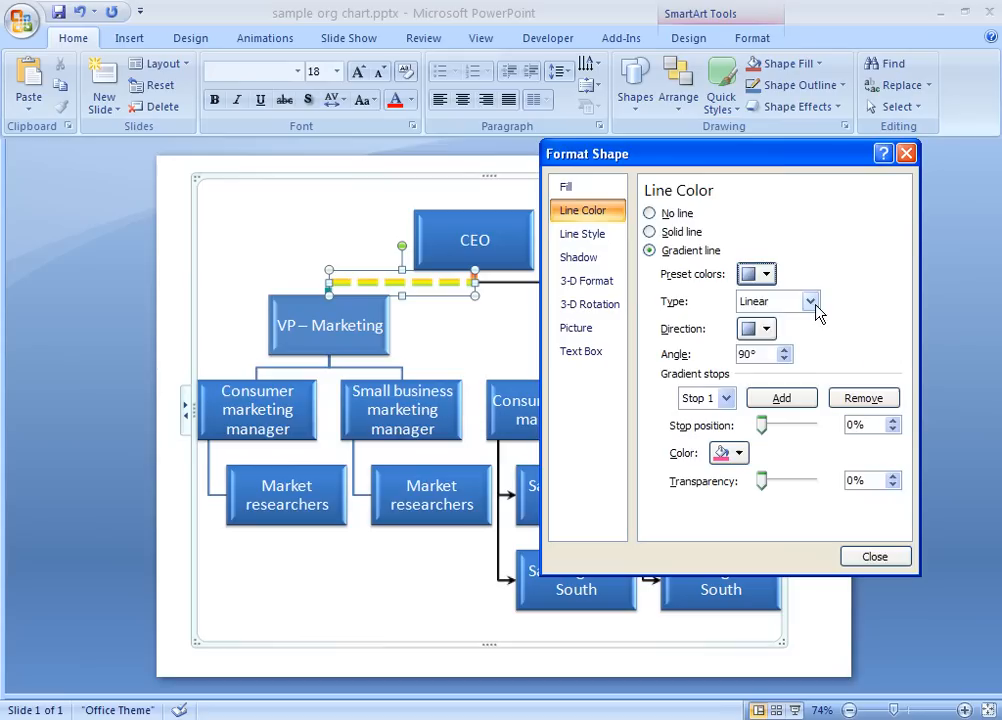
click(812, 300)
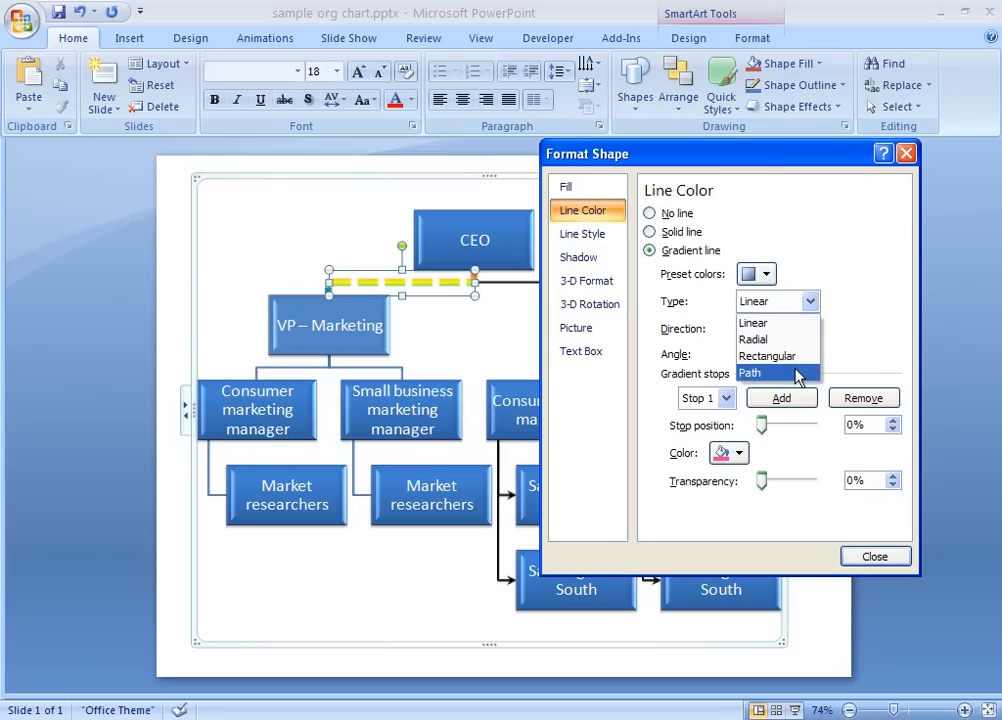
click(748, 374)
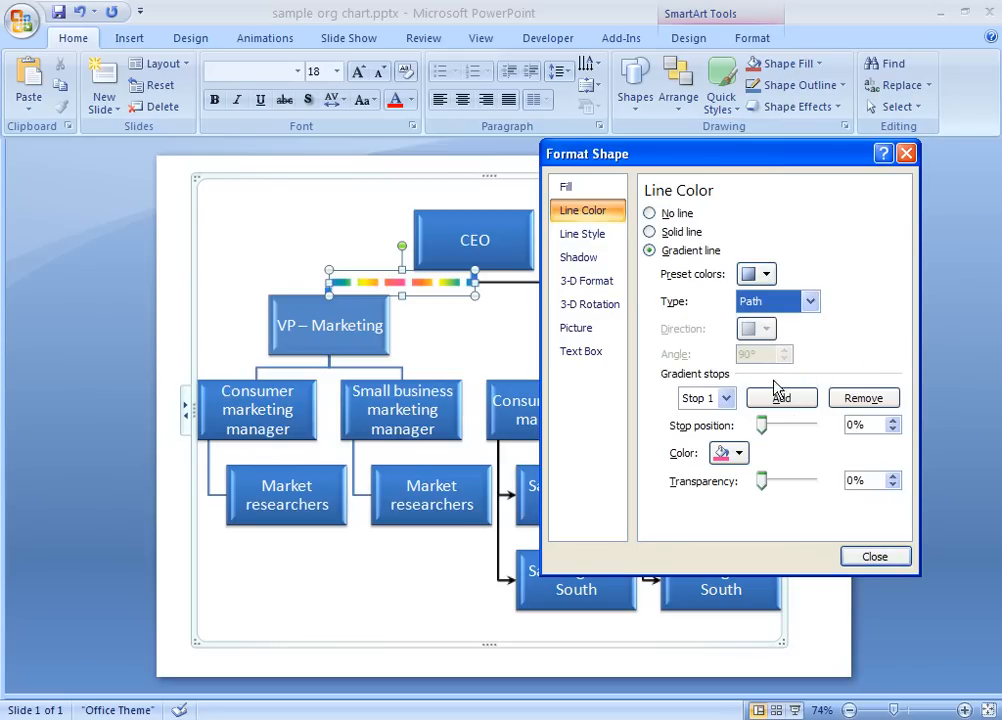
click(876, 556)
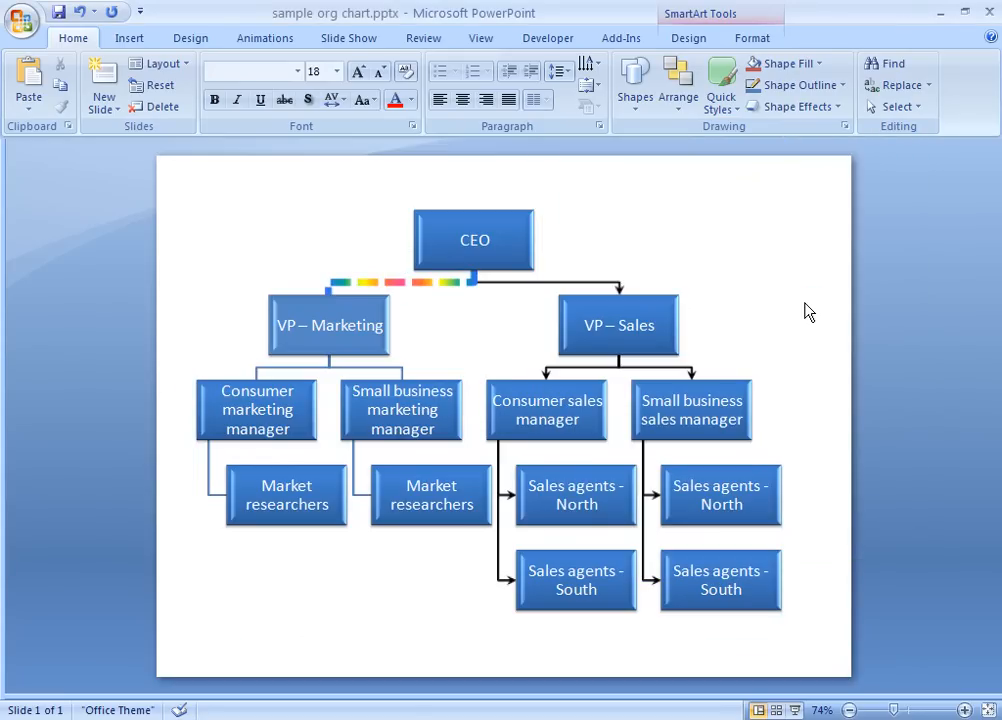